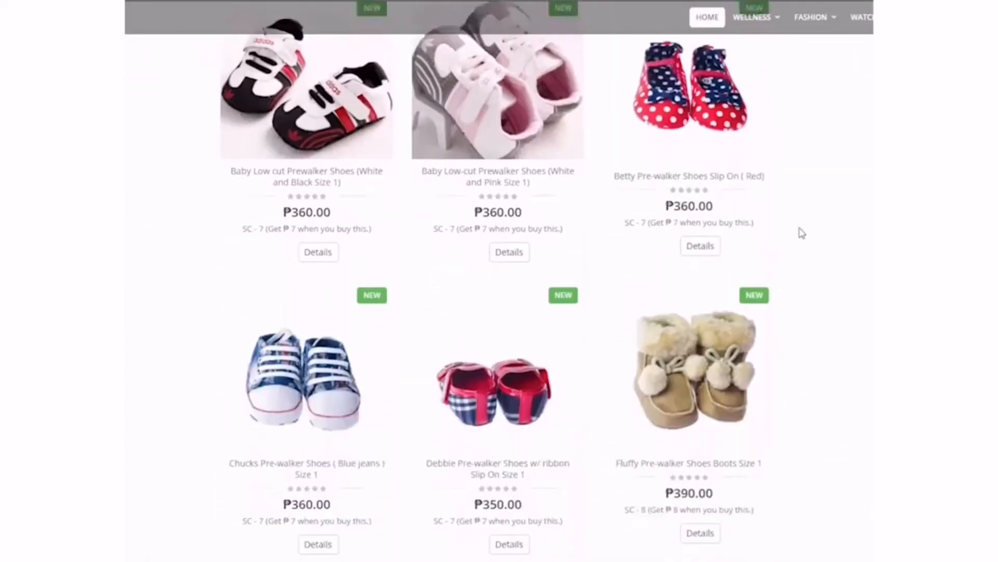
pyautogui.scroll(-3)
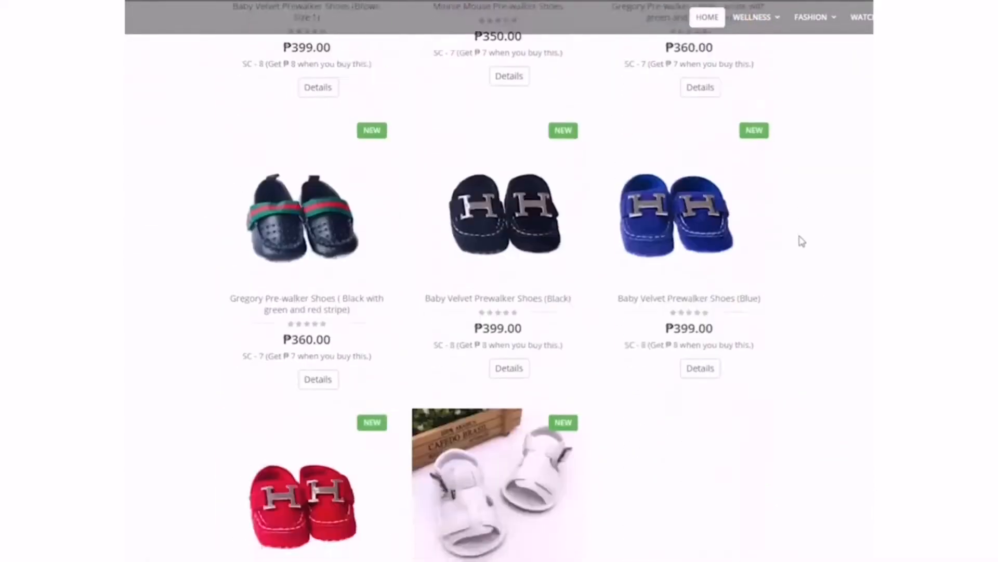